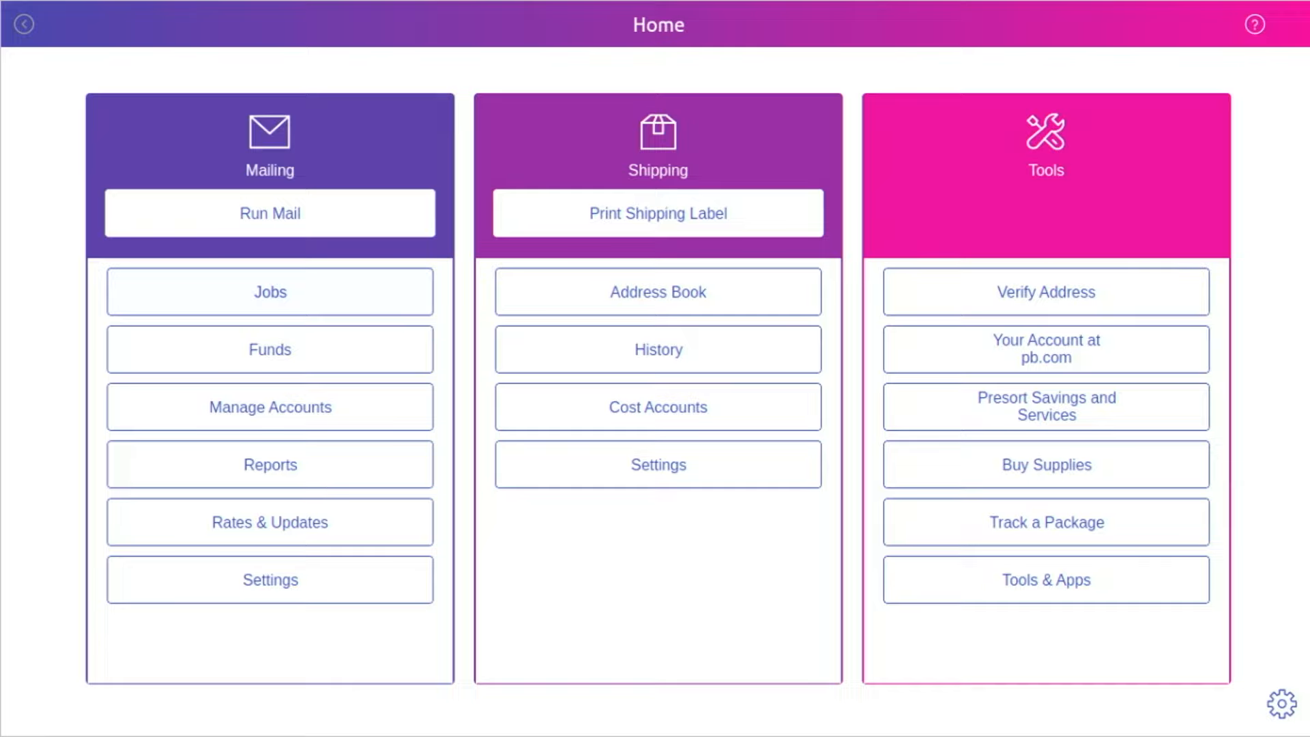
Show page 1 of the saved Jobs list from the Home Mailing area.
click(270, 292)
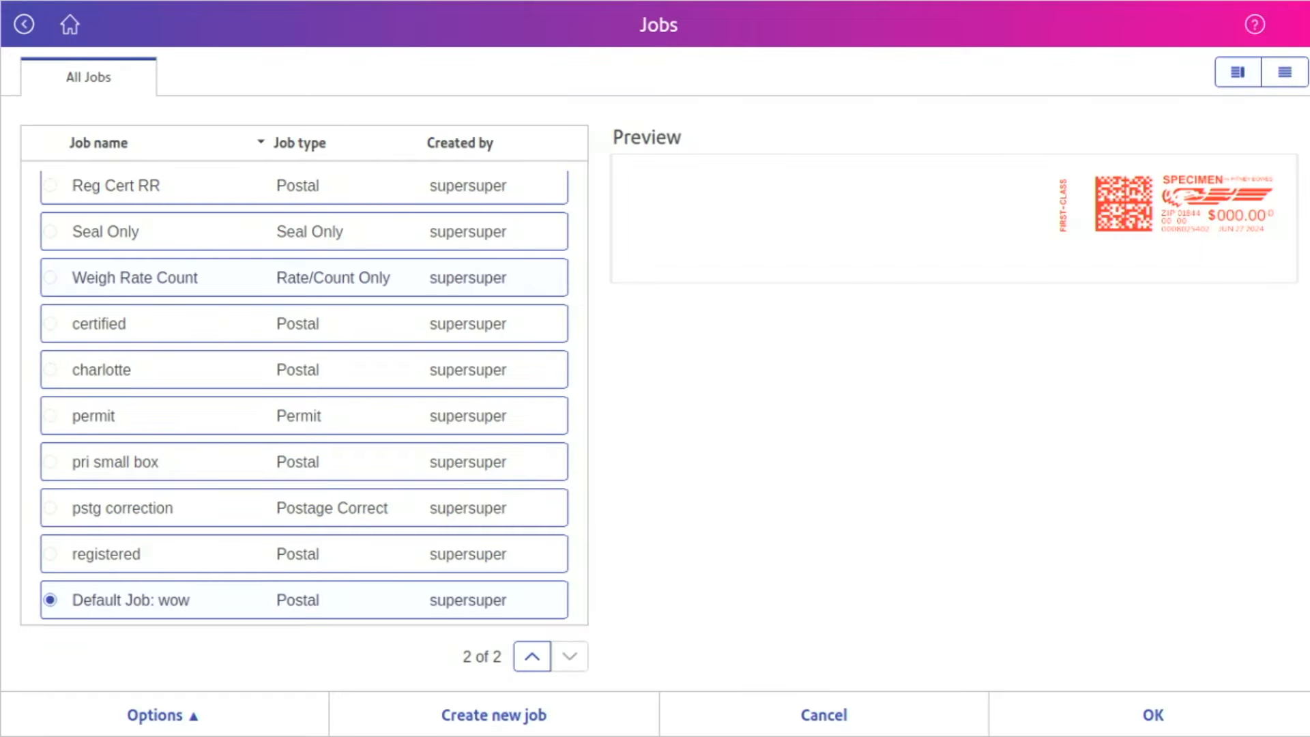
click(531, 657)
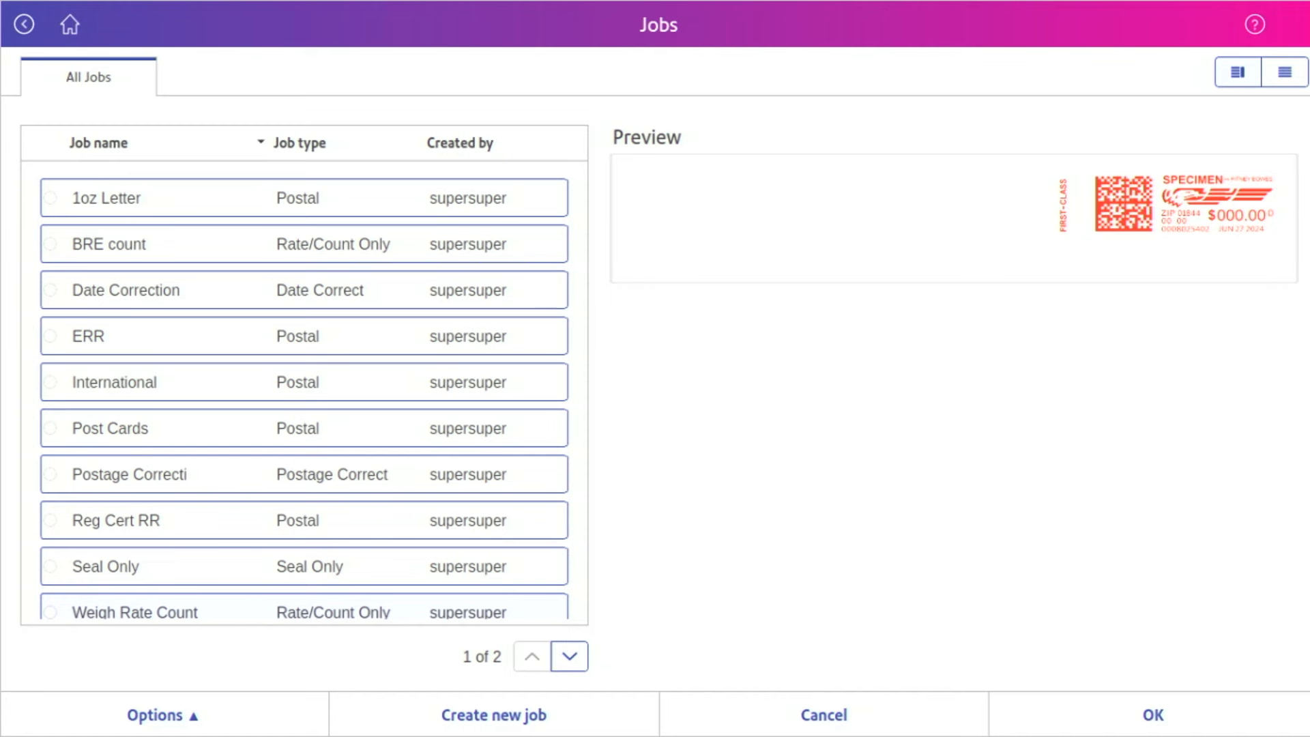
Create a new job of type Postal, opening it in Run Mail.
click(495, 733)
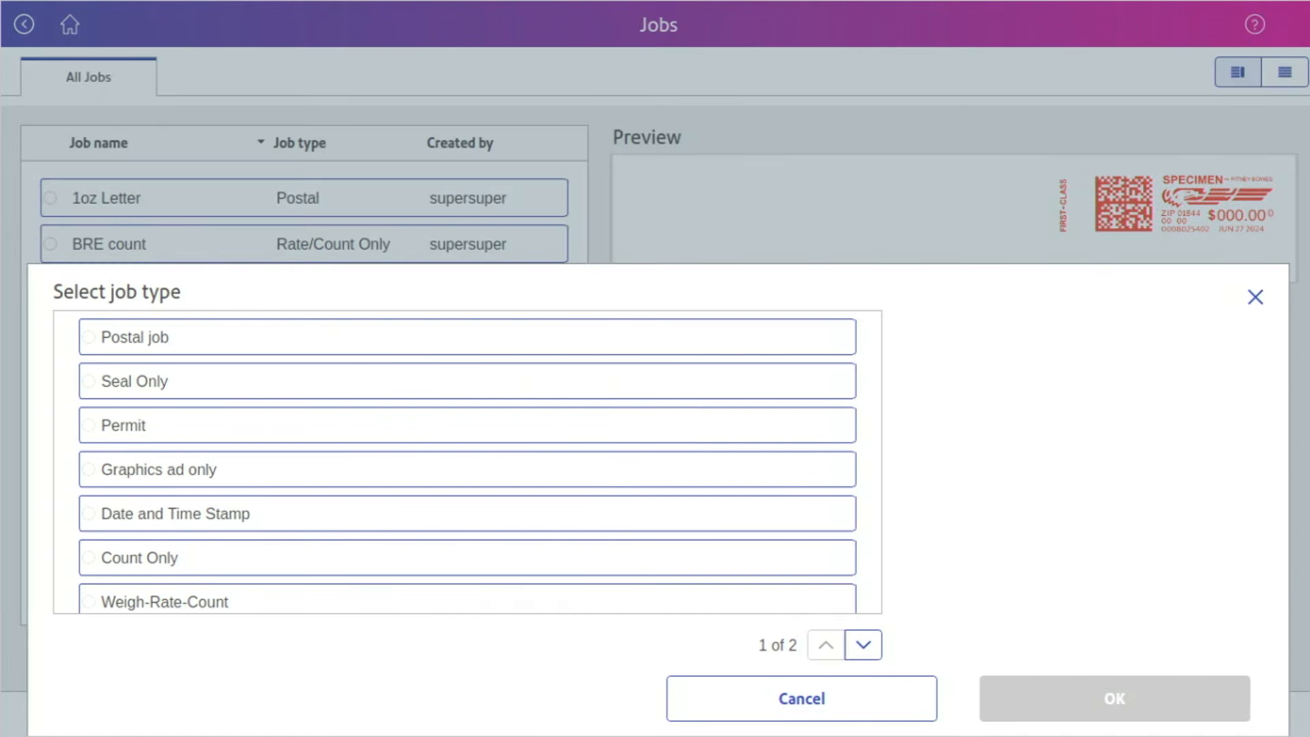
click(91, 337)
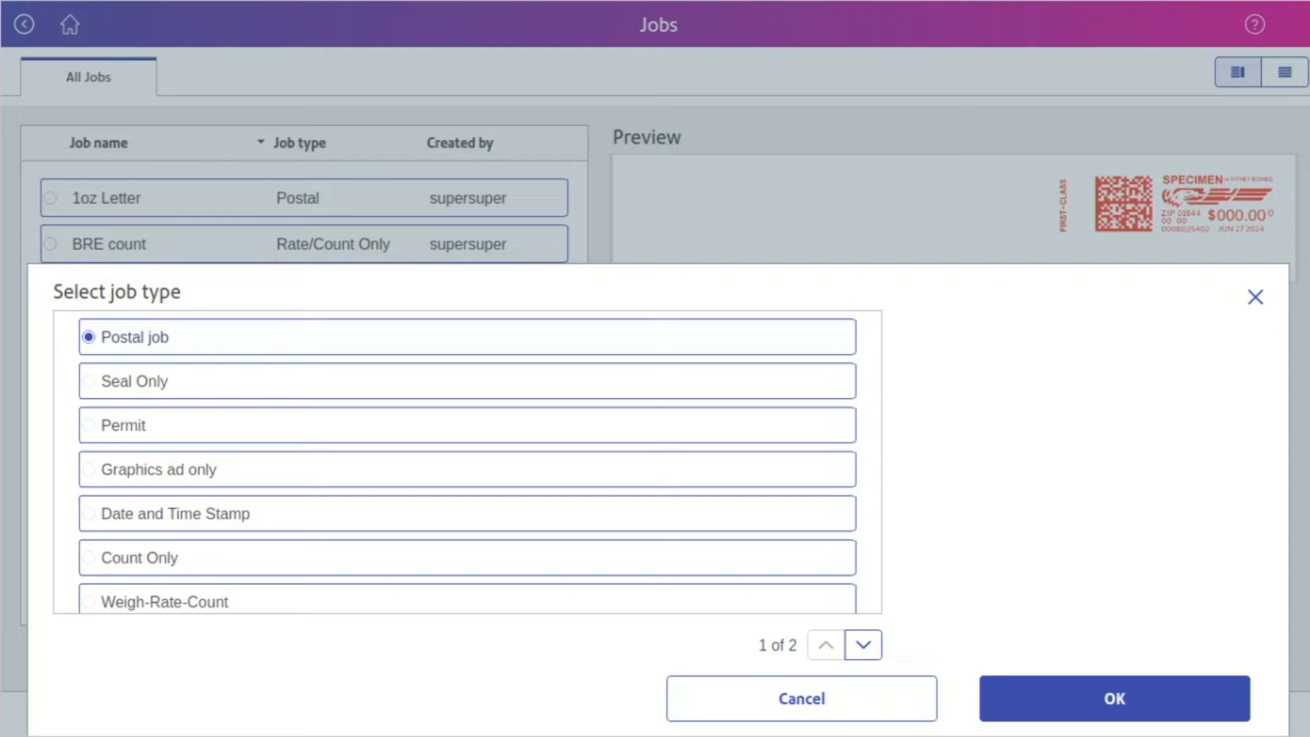
click(1115, 699)
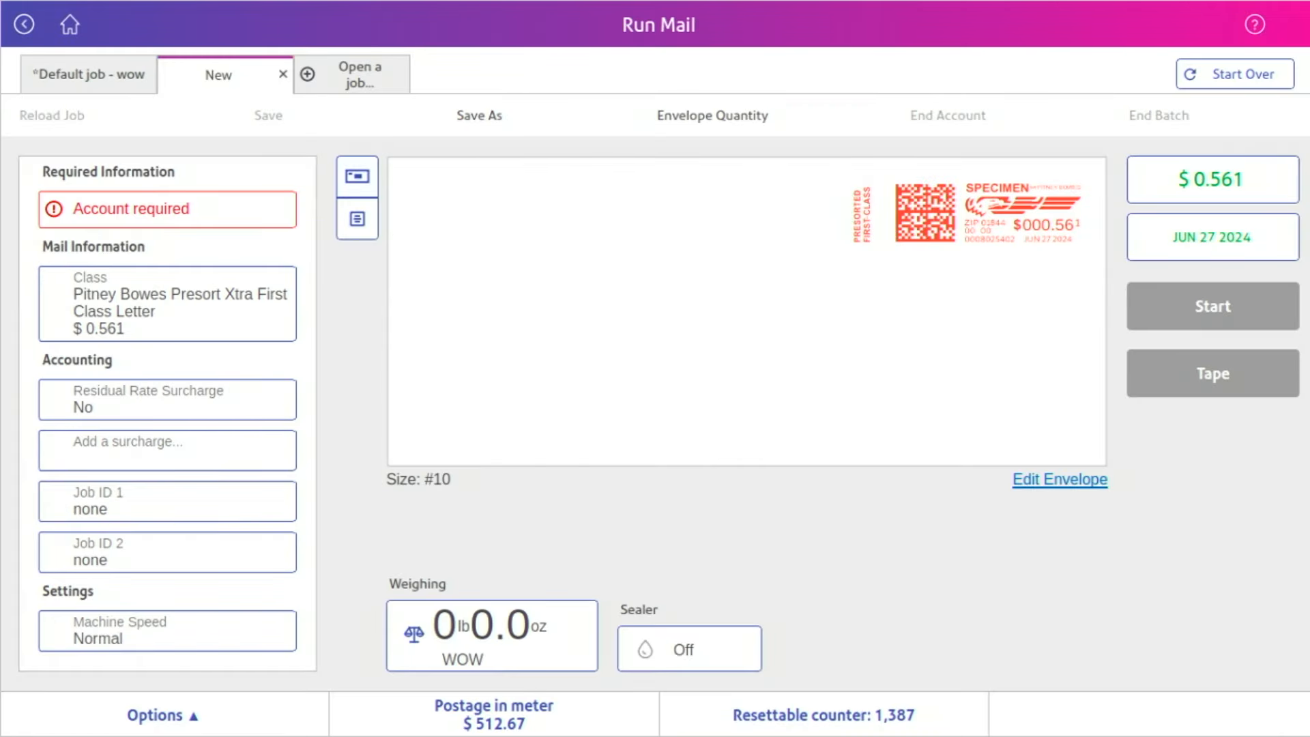
Fill the required account by searching 'char' and choosing CharG.
click(168, 209)
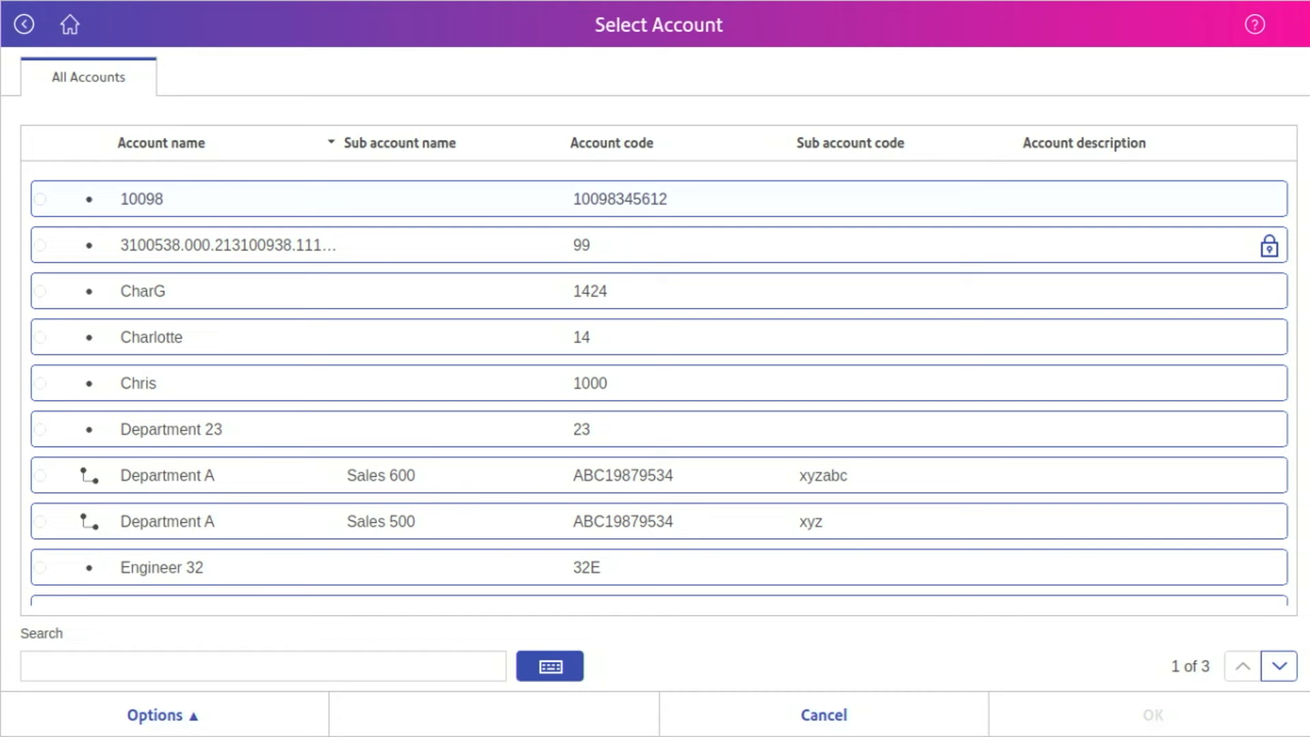
click(41, 338)
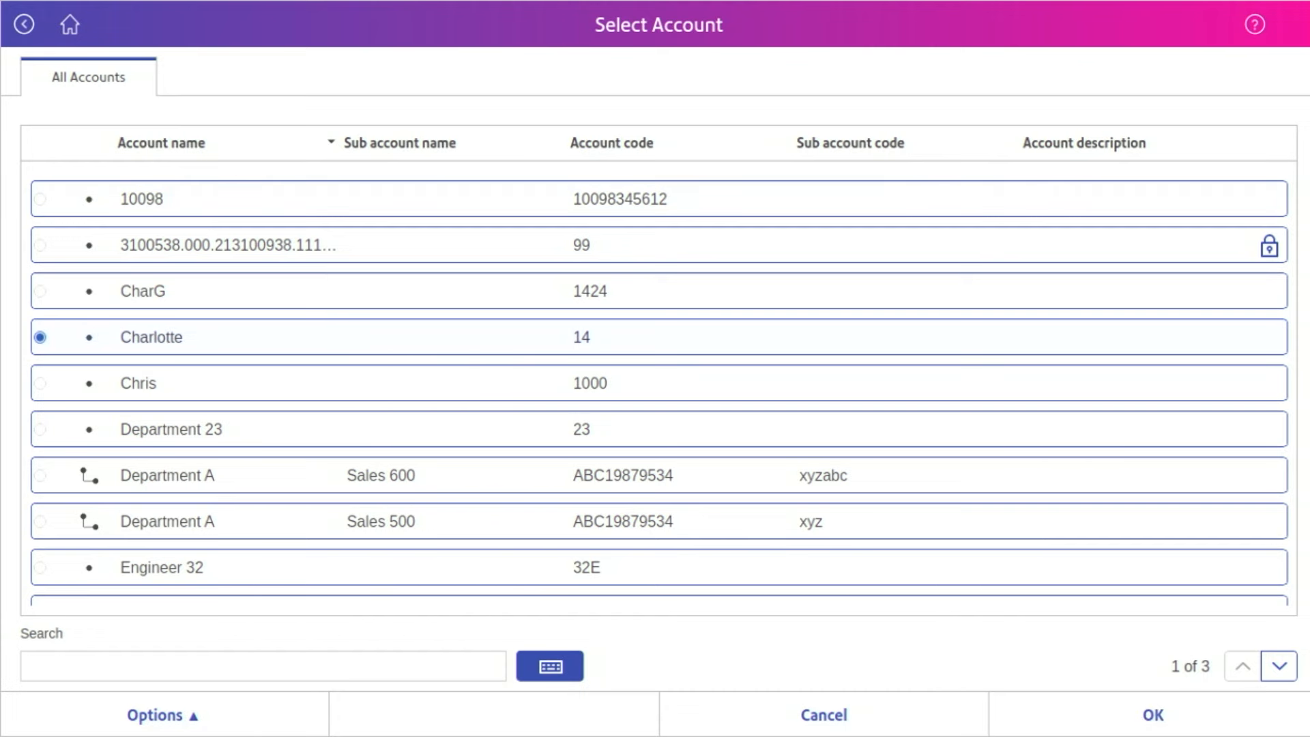
click(553, 666)
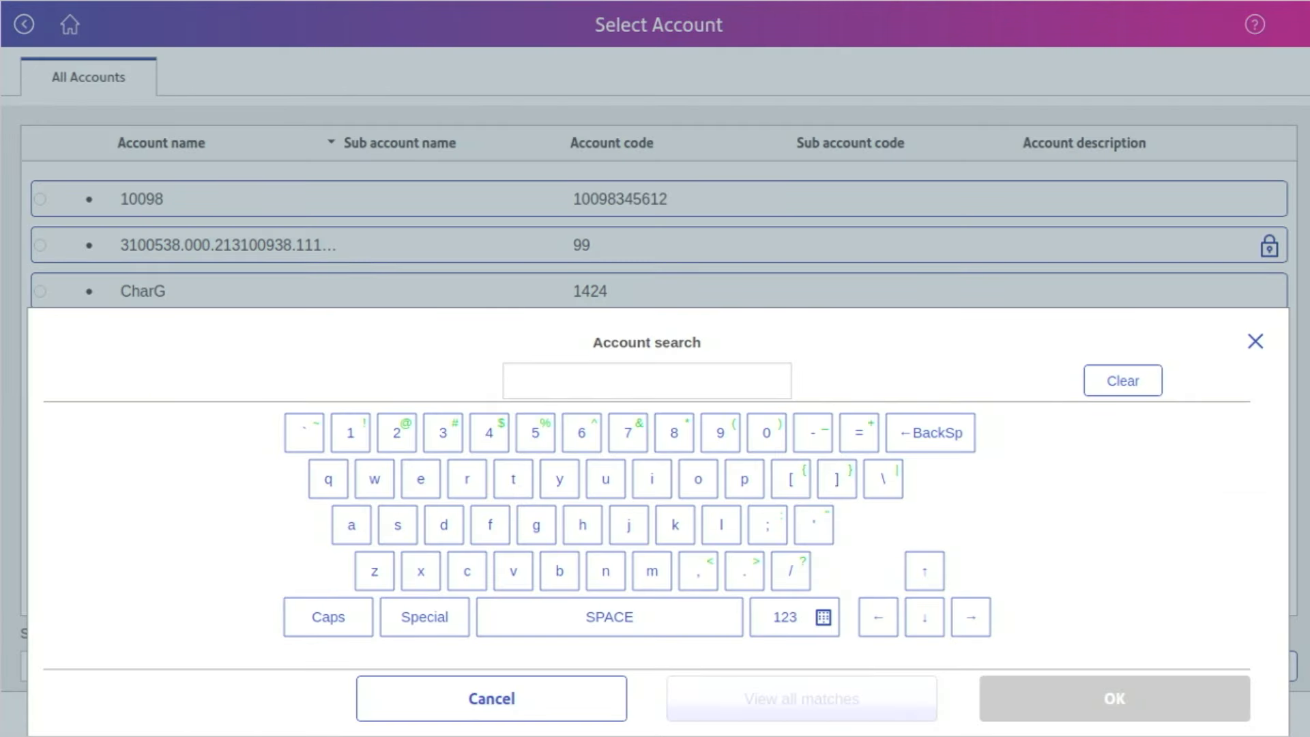
text(char)
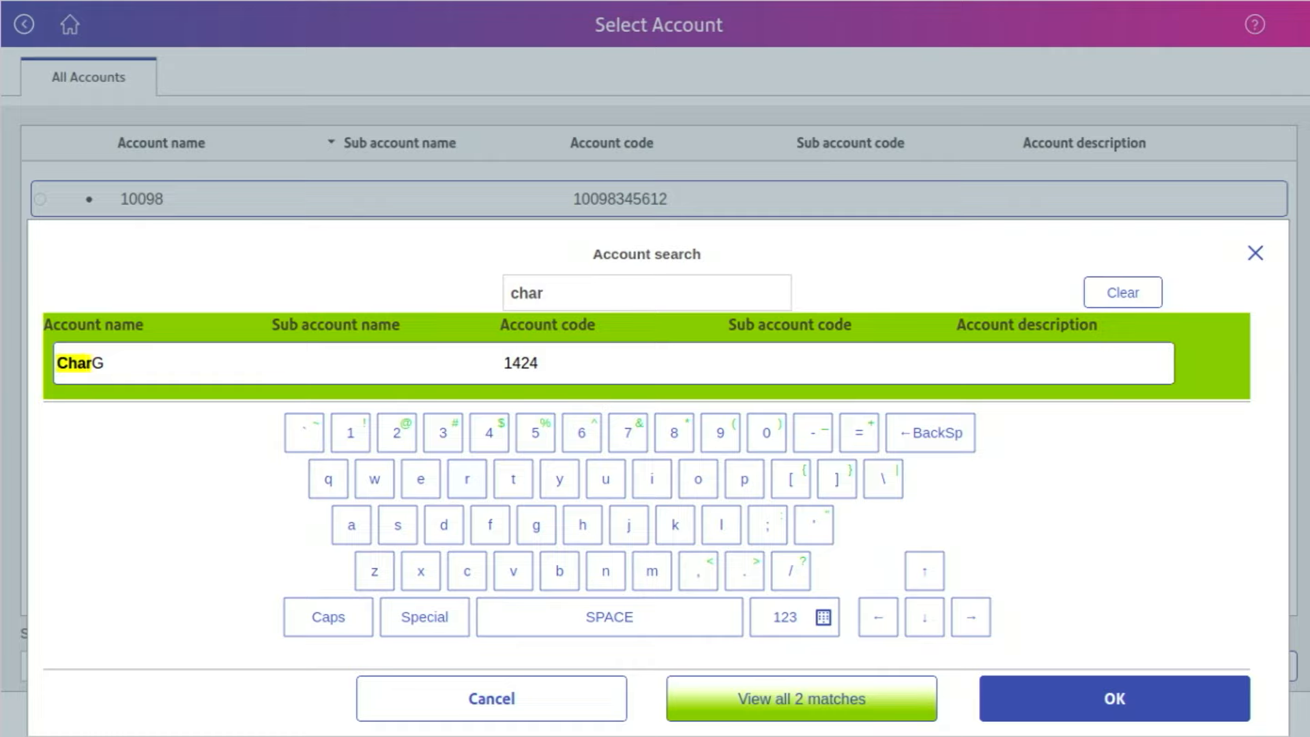
click(1114, 717)
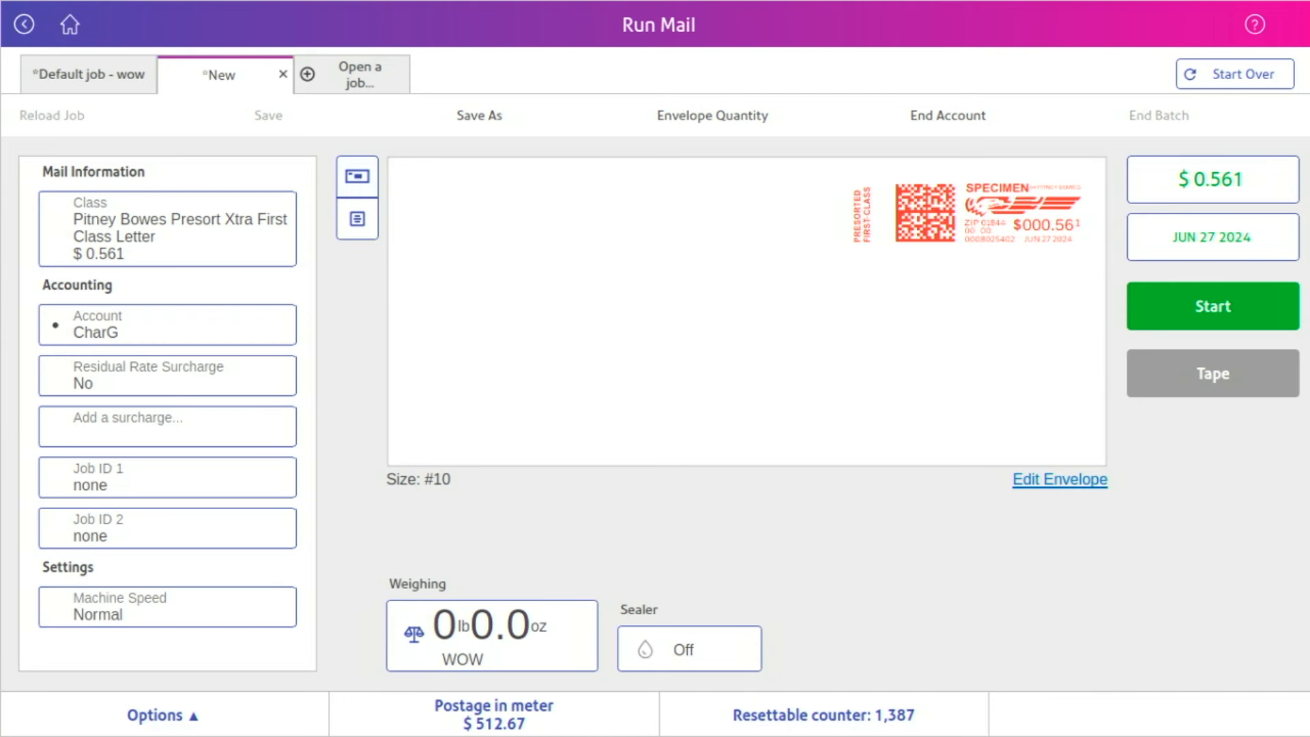
Set the job's mail class to First Class Letter.
click(167, 229)
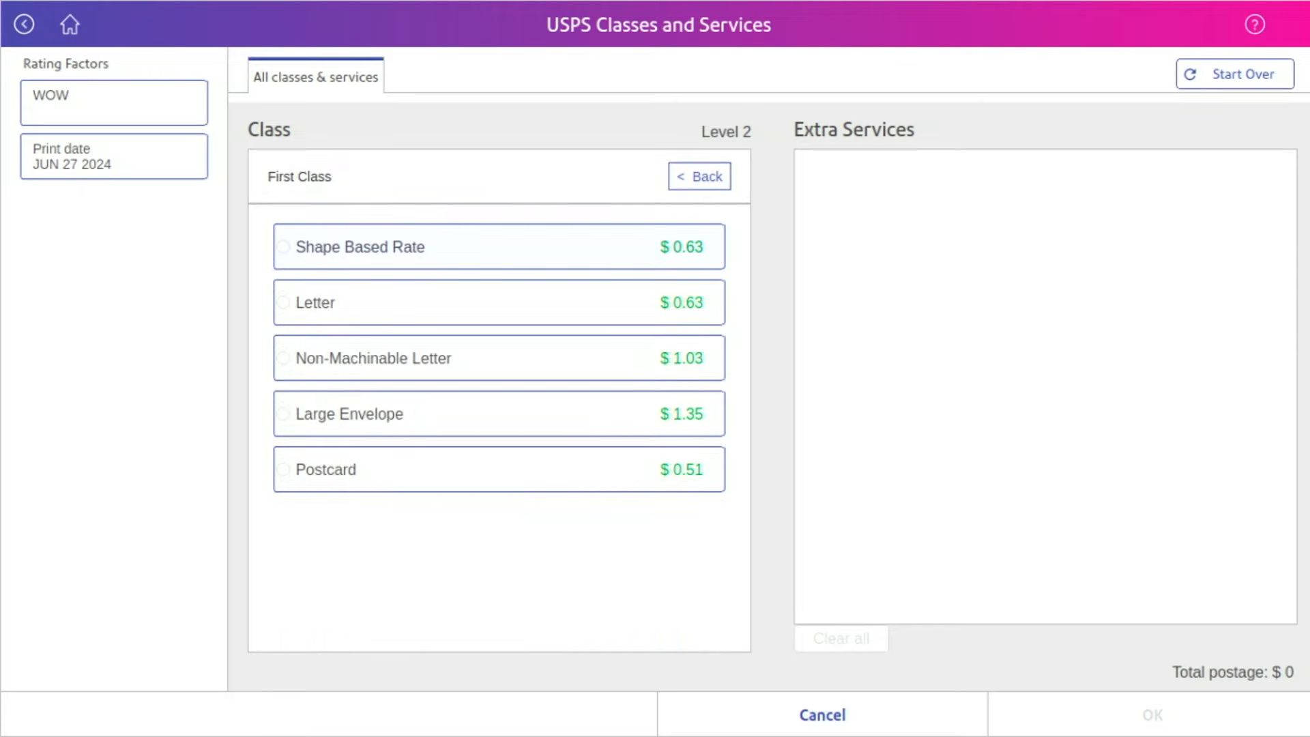
click(311, 303)
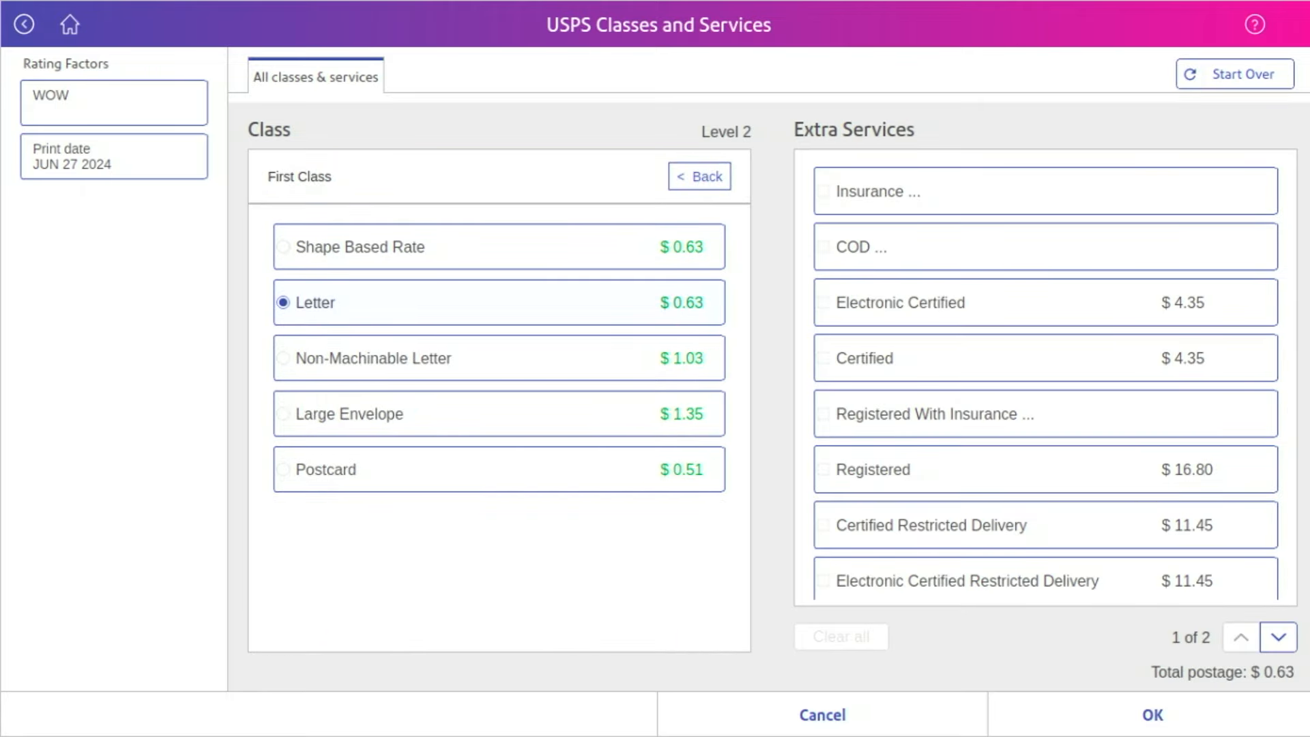
click(1154, 715)
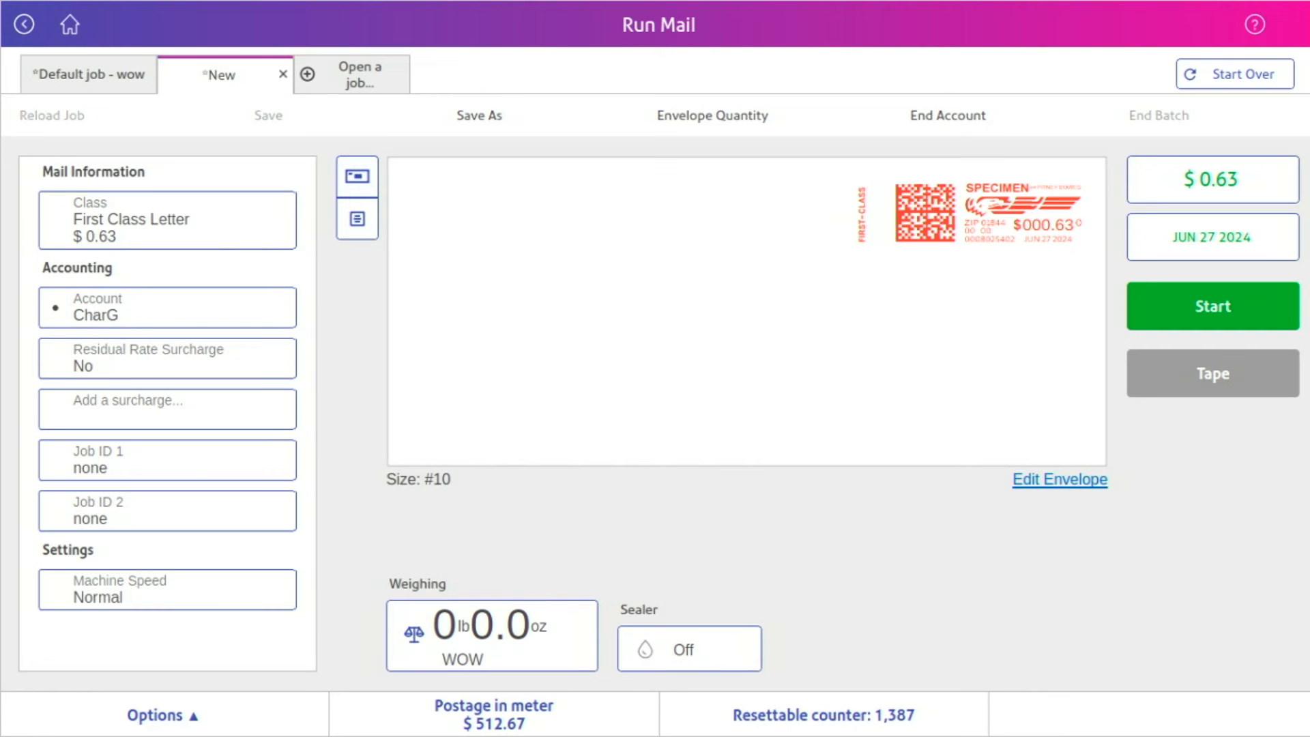
Glance at the default job, then save the new job as 'char1'.
click(92, 75)
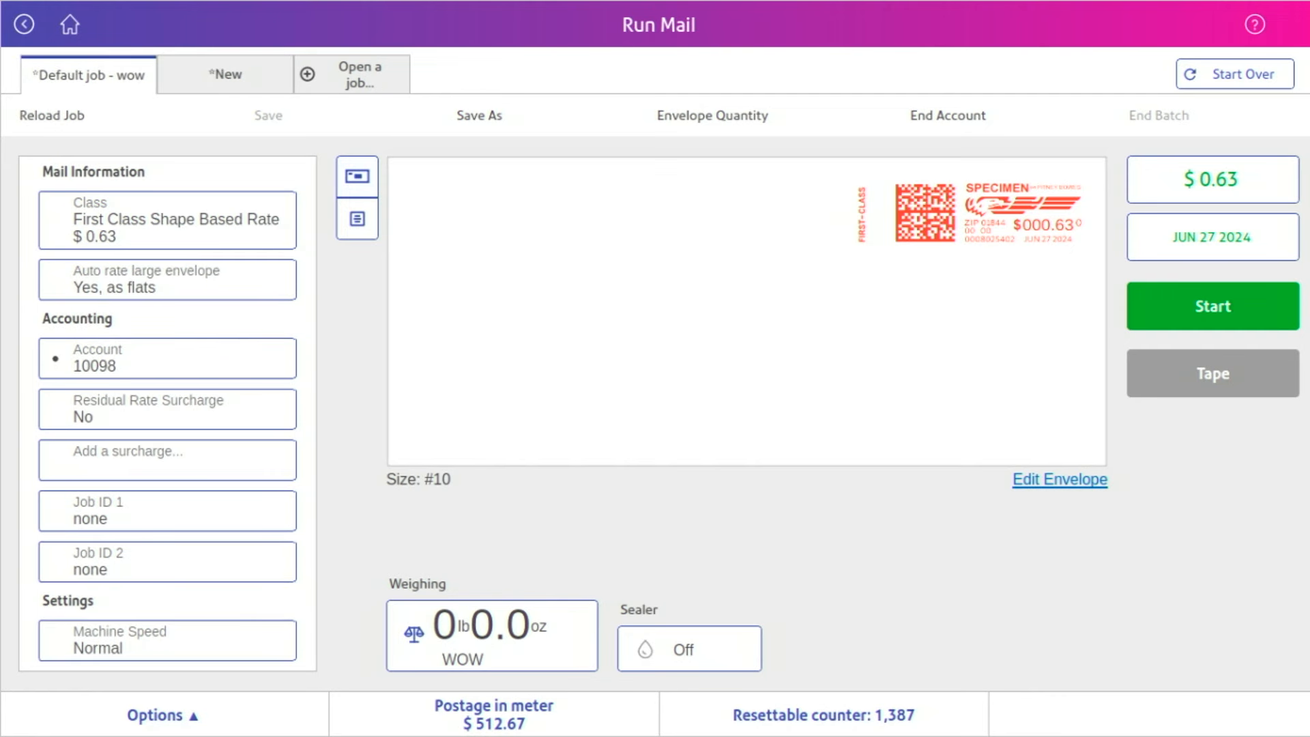
click(225, 73)
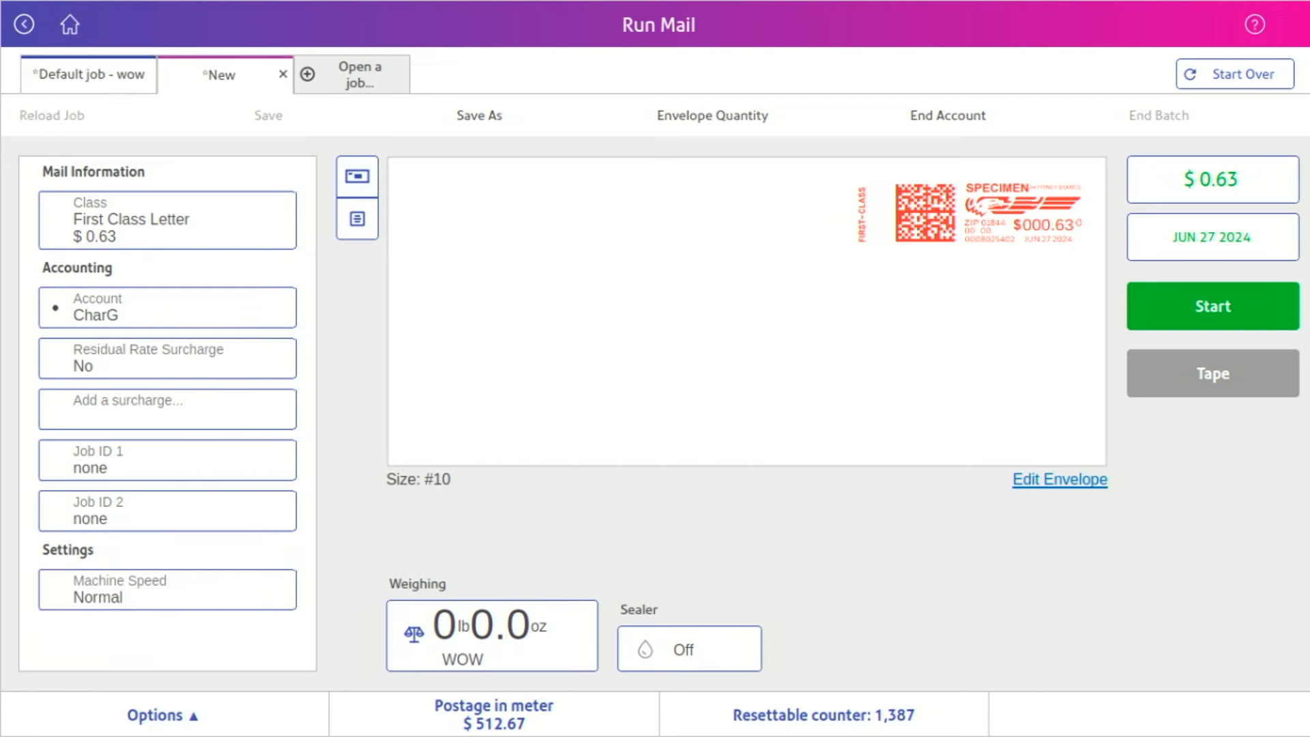
click(89, 76)
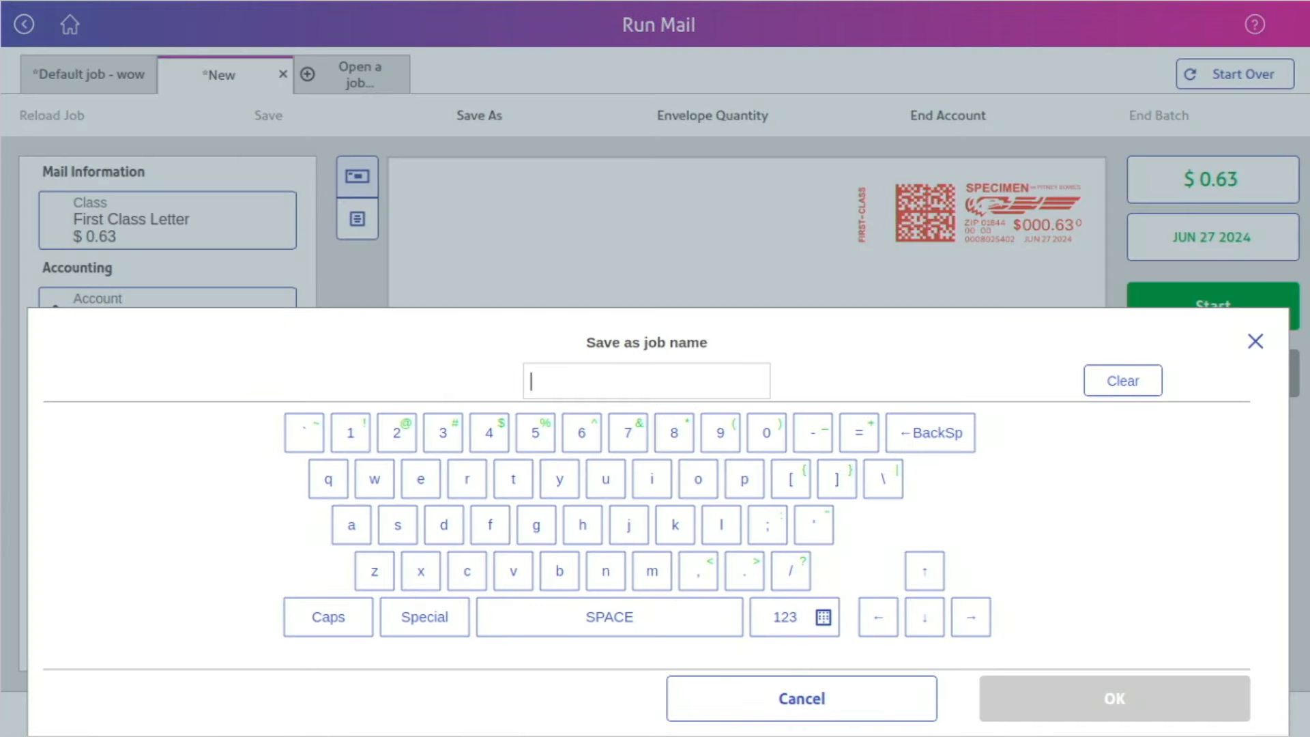
text(char)
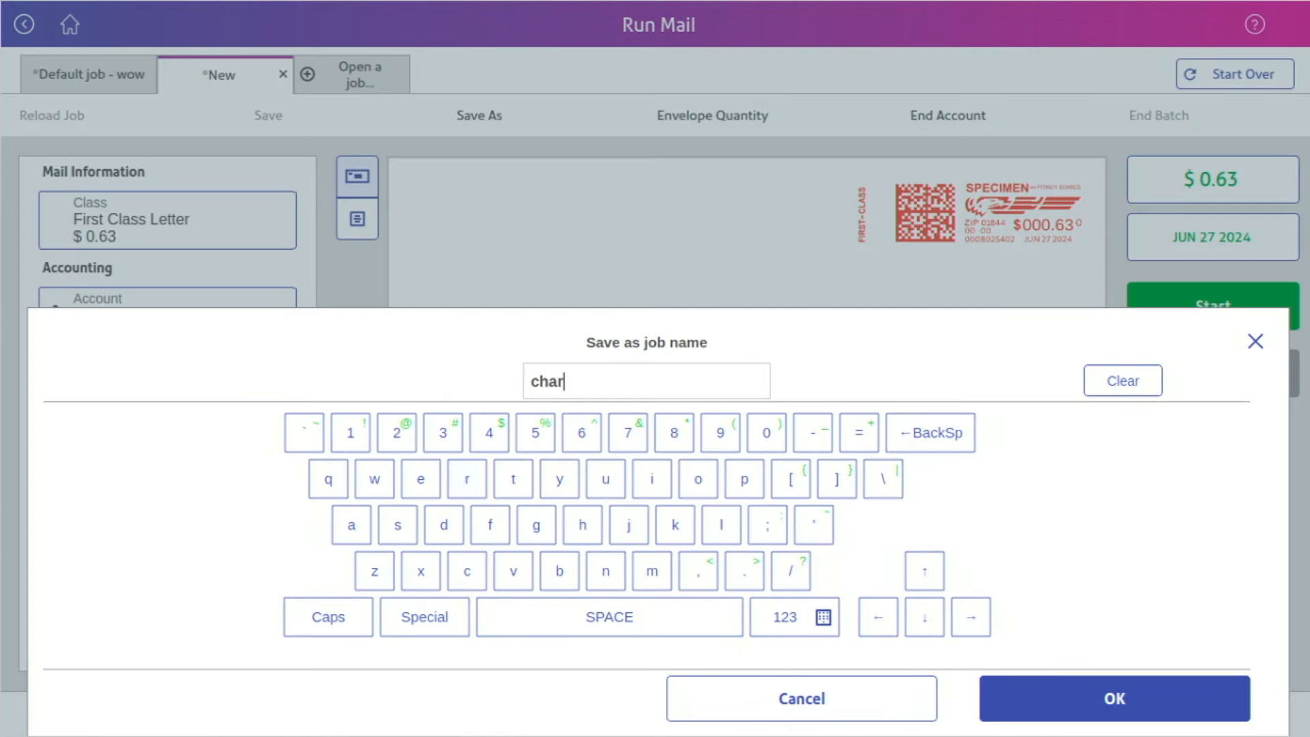
click(1117, 701)
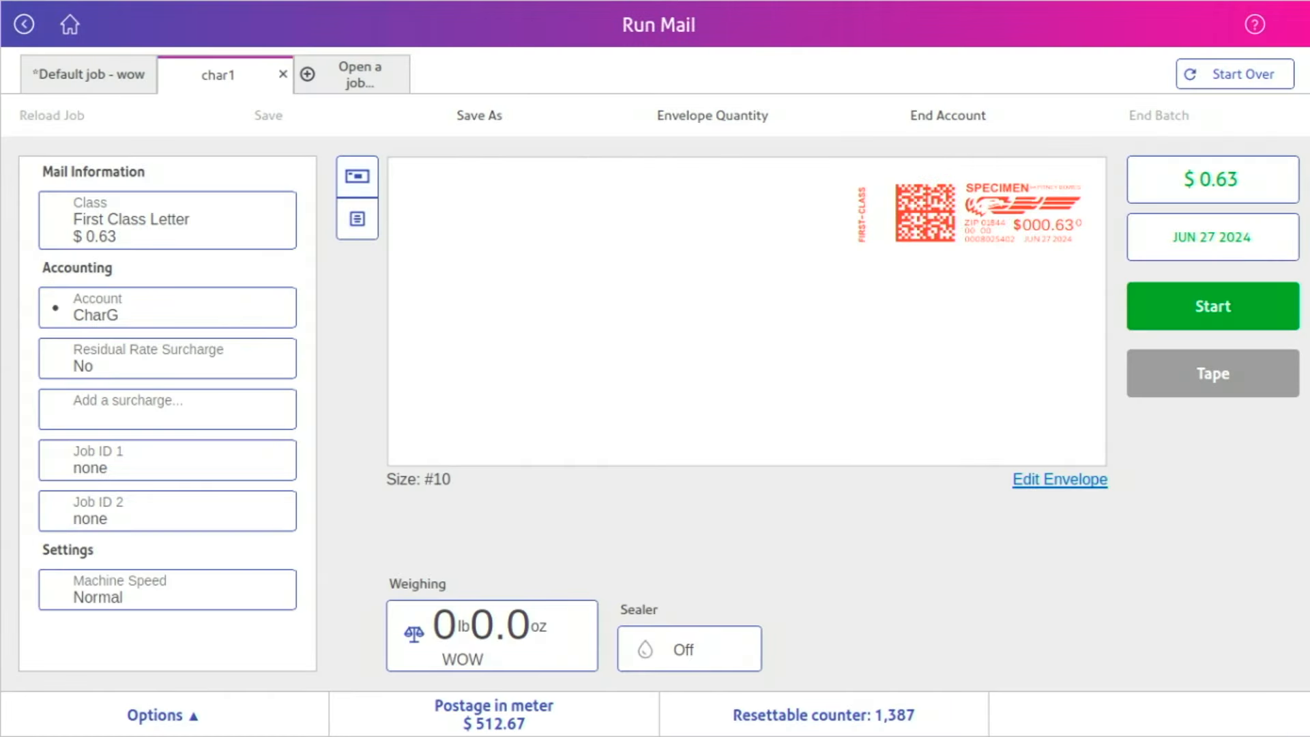